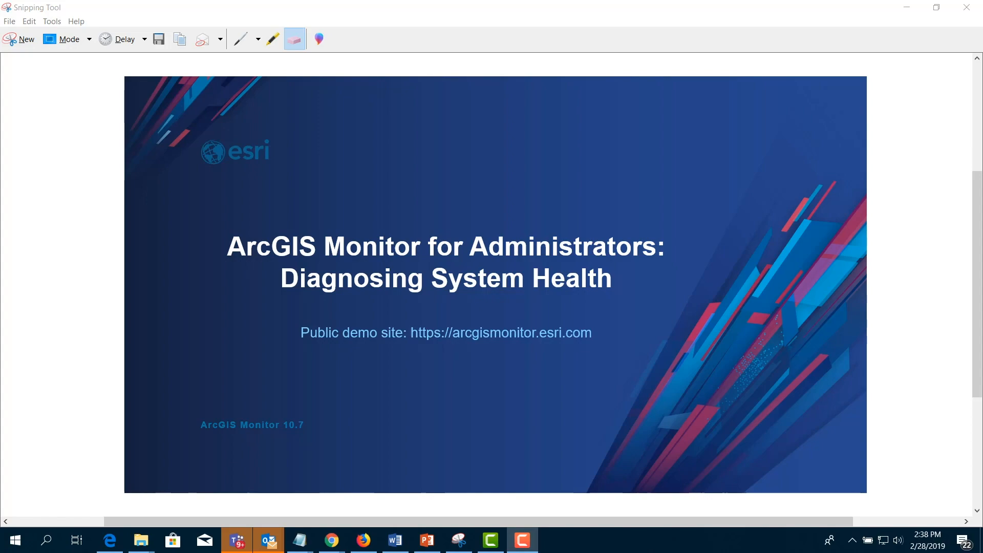
Log in to the ArcGIS Monitor public demo site with the Demo credentials.
click(411, 294)
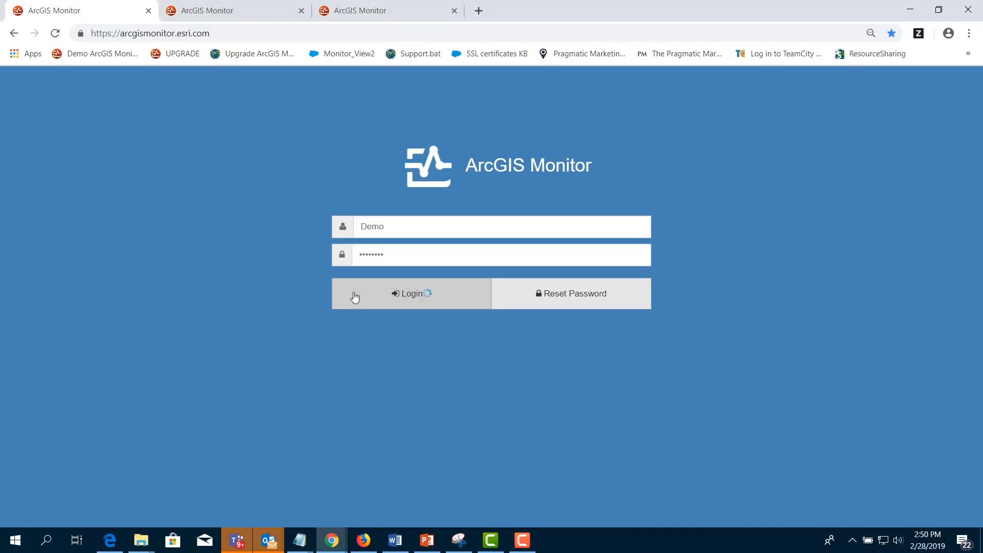
Finish signing in, then switch the Alerts time range from Last Hour to Yesterday.
click(410, 294)
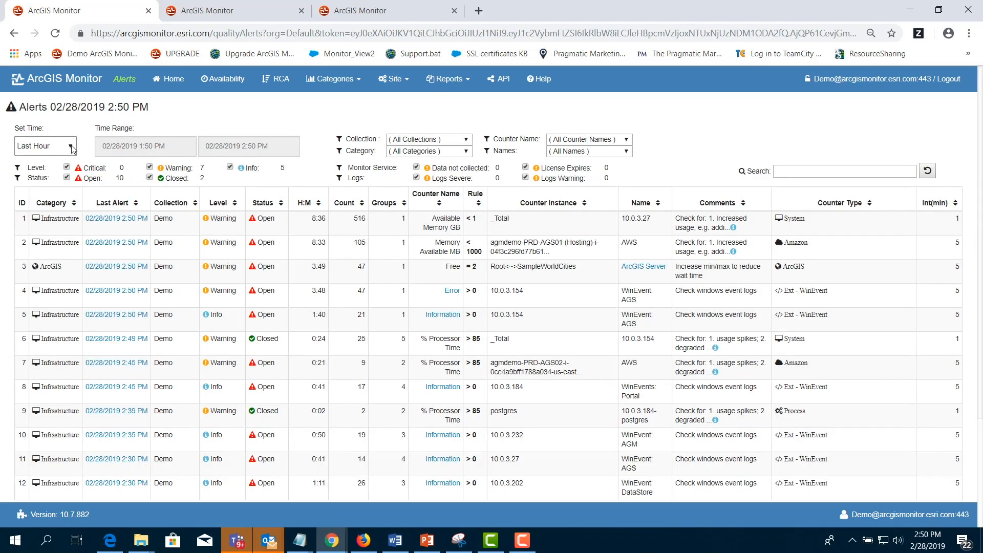
click(45, 145)
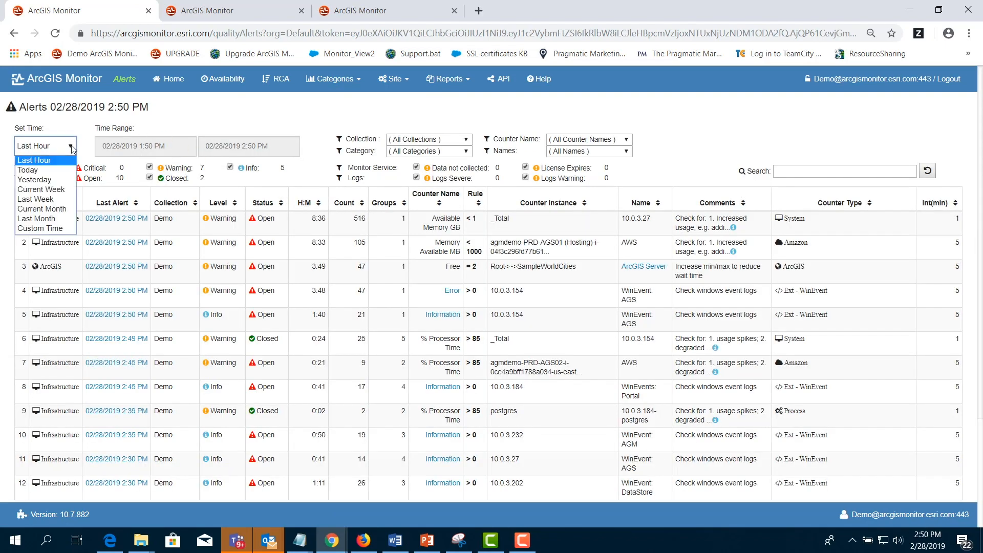
click(34, 159)
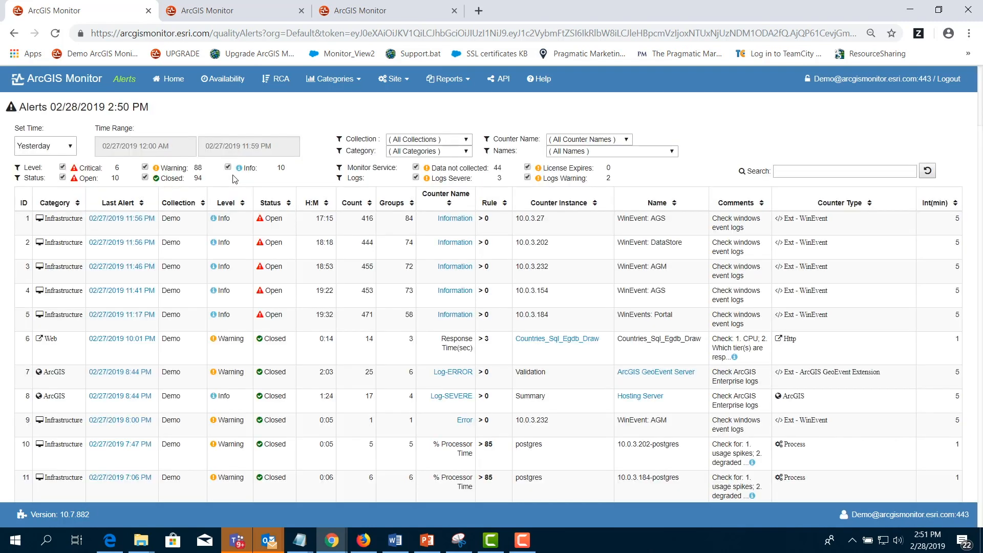
mouse_move(191, 174)
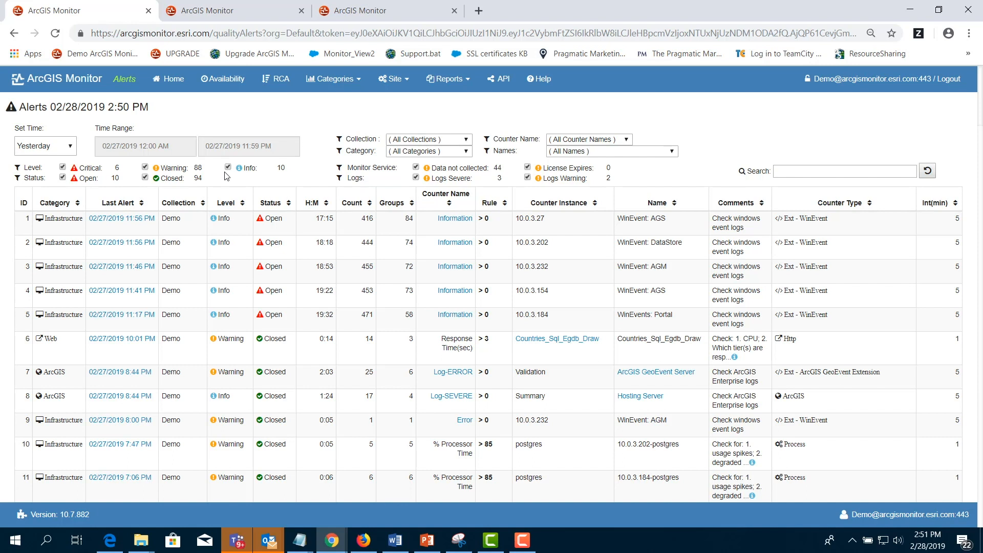
mouse_move(262, 199)
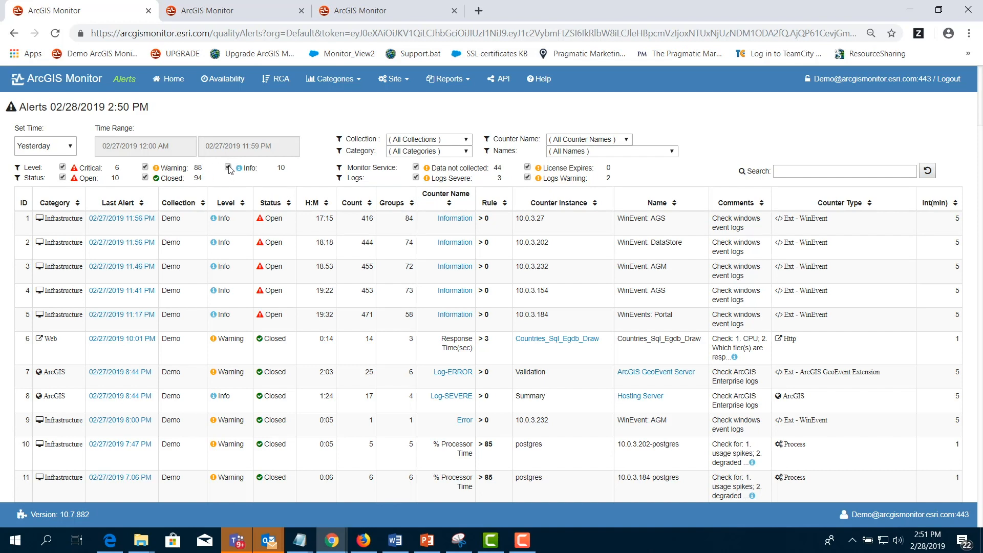
Uncheck Info so yesterday's list shows only critical and warning alerts.
click(230, 167)
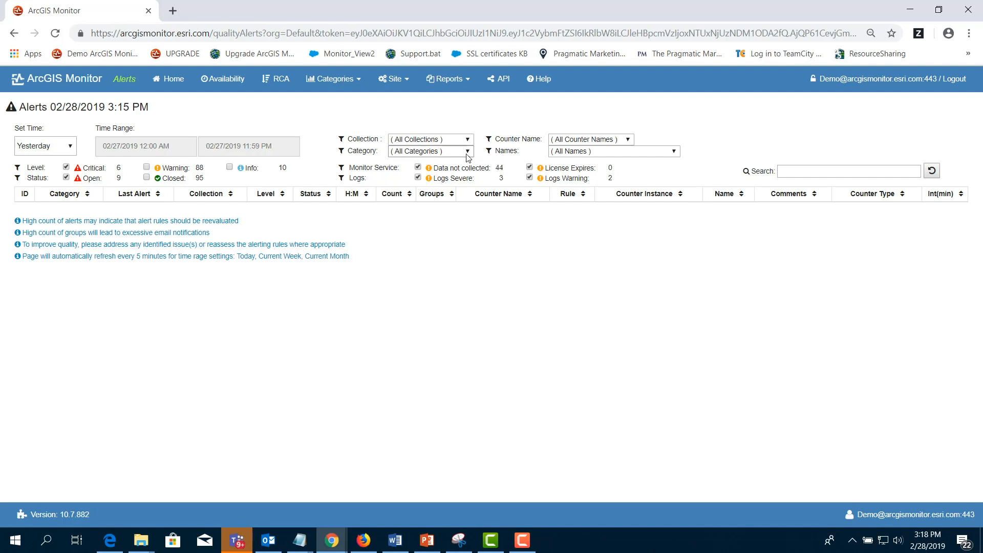
click(590, 138)
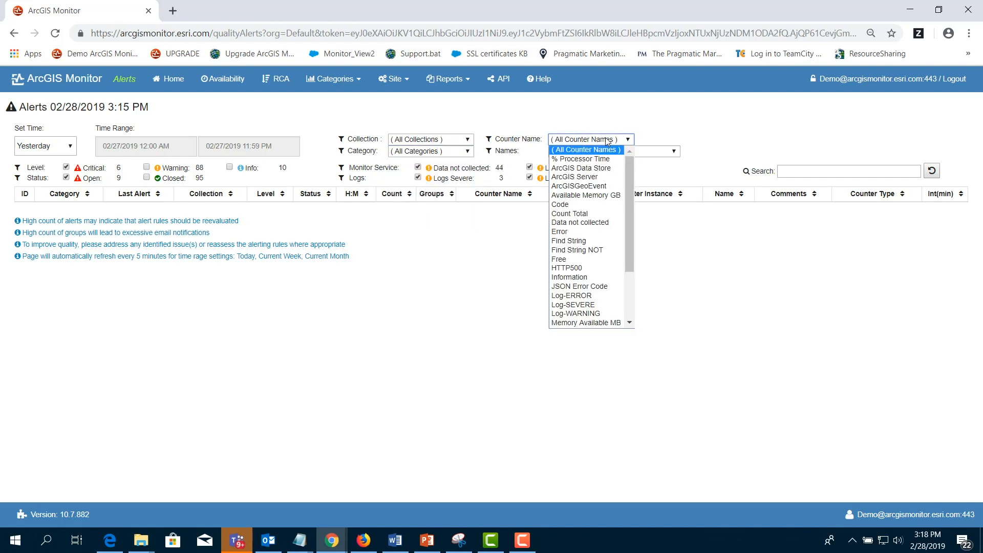
click(586, 149)
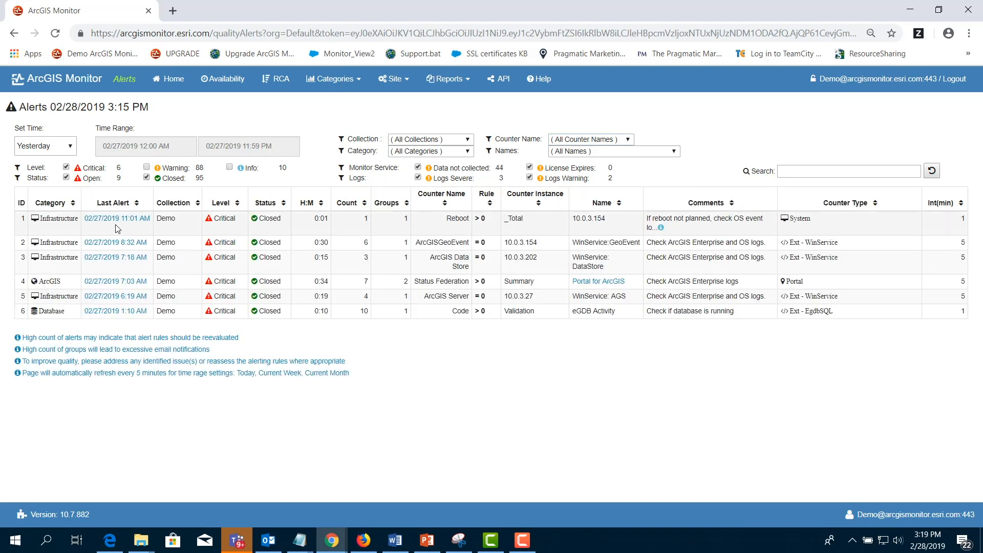
click(117, 218)
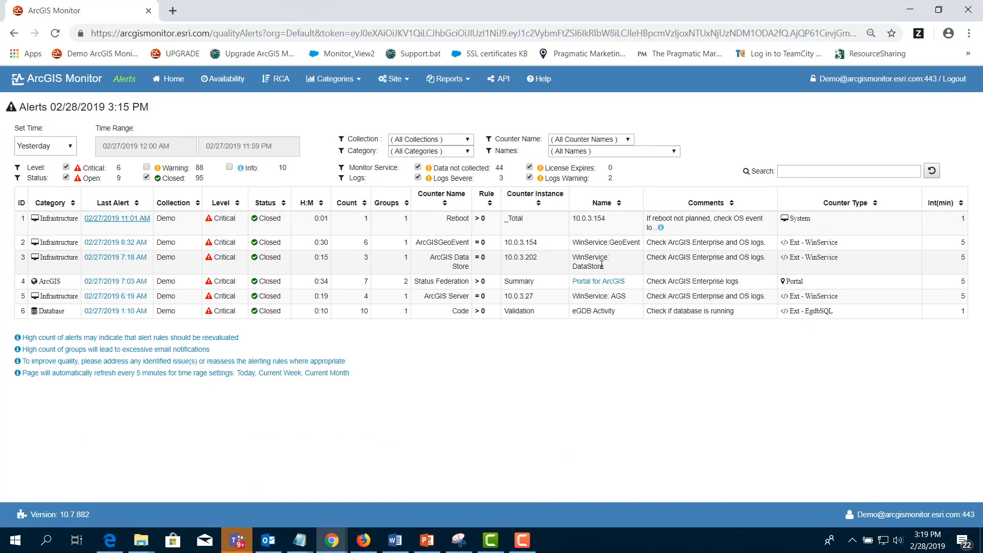
mouse_move(606, 281)
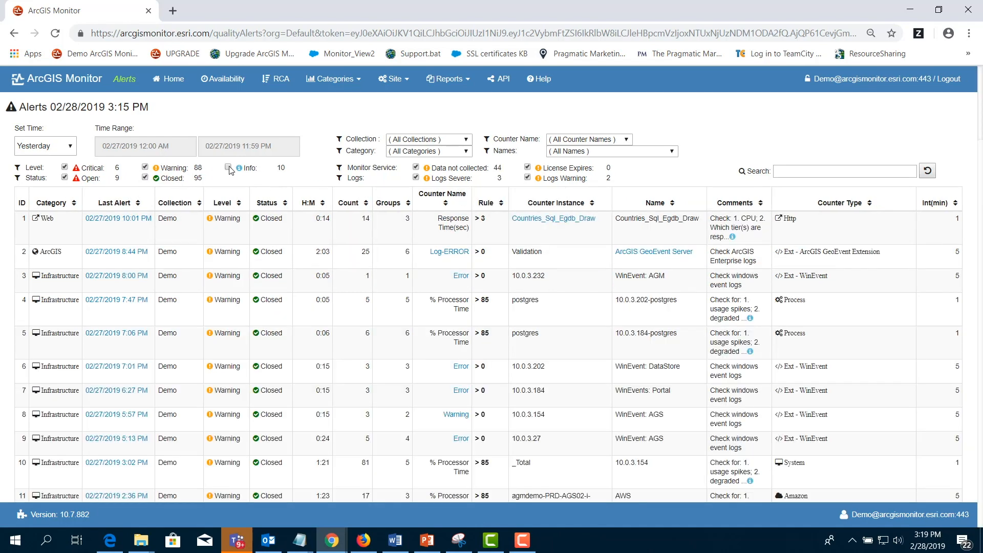
Re-check the Info level filter so informational alerts reappear.
click(229, 168)
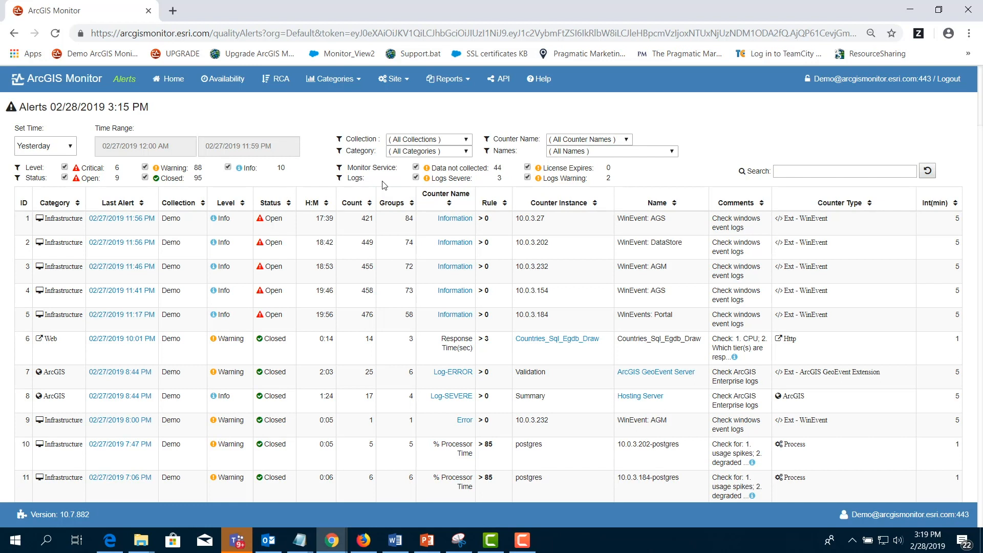
click(145, 178)
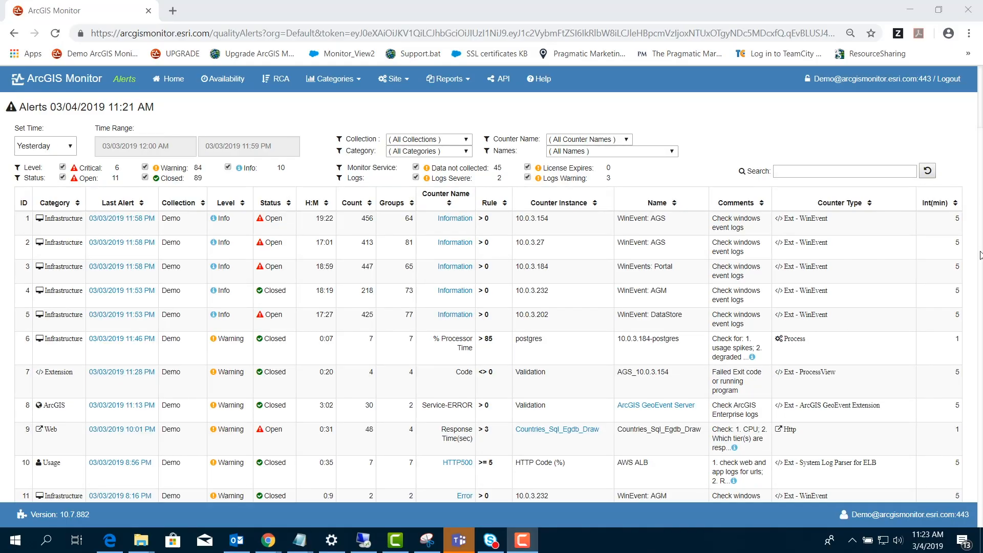
Open RCA reports for the Demo collection, viewing and closing the impact/source diagram.
click(275, 78)
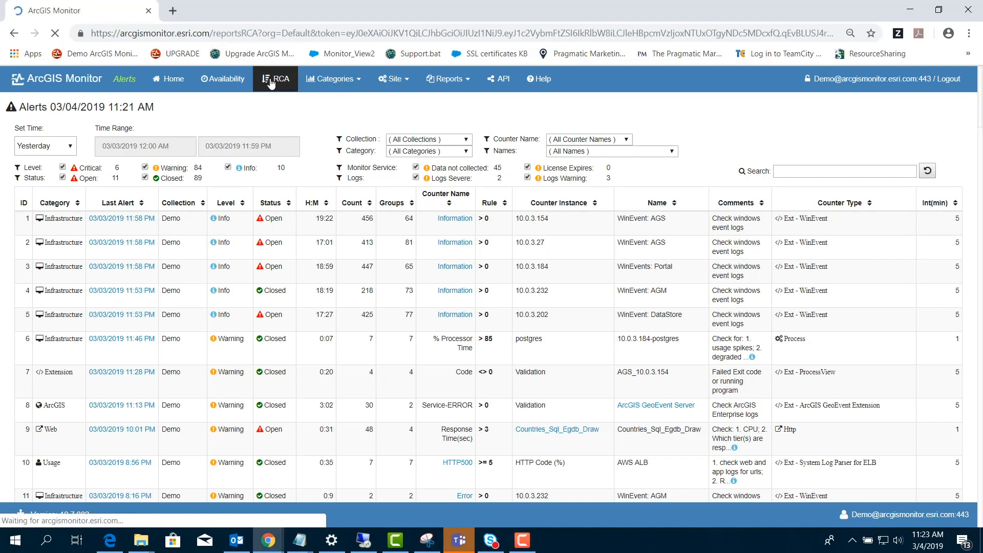
click(275, 78)
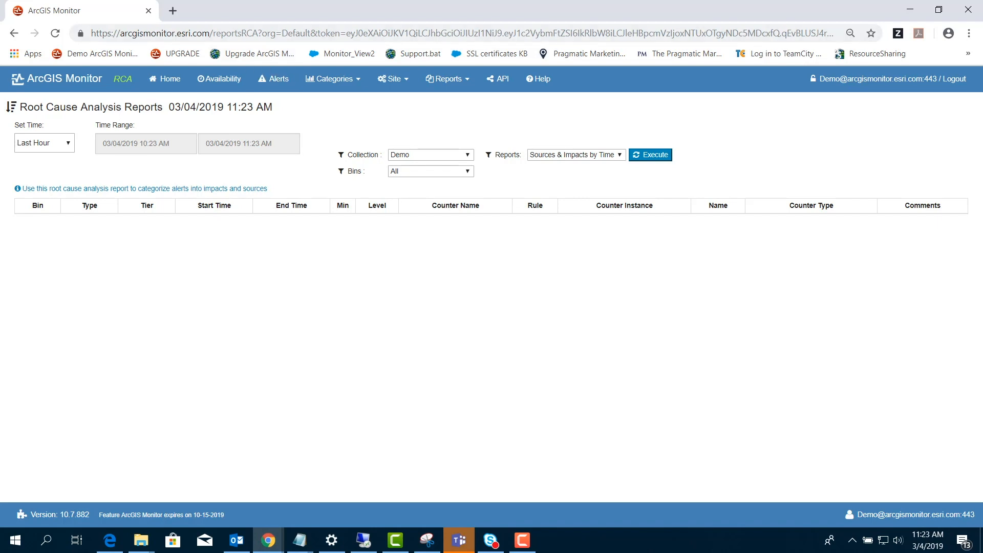
click(427, 539)
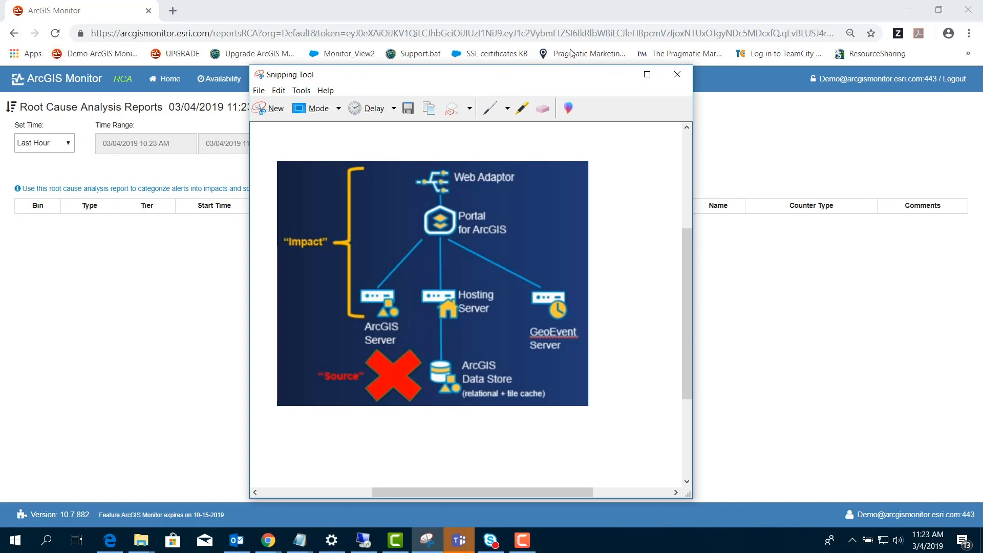
click(676, 74)
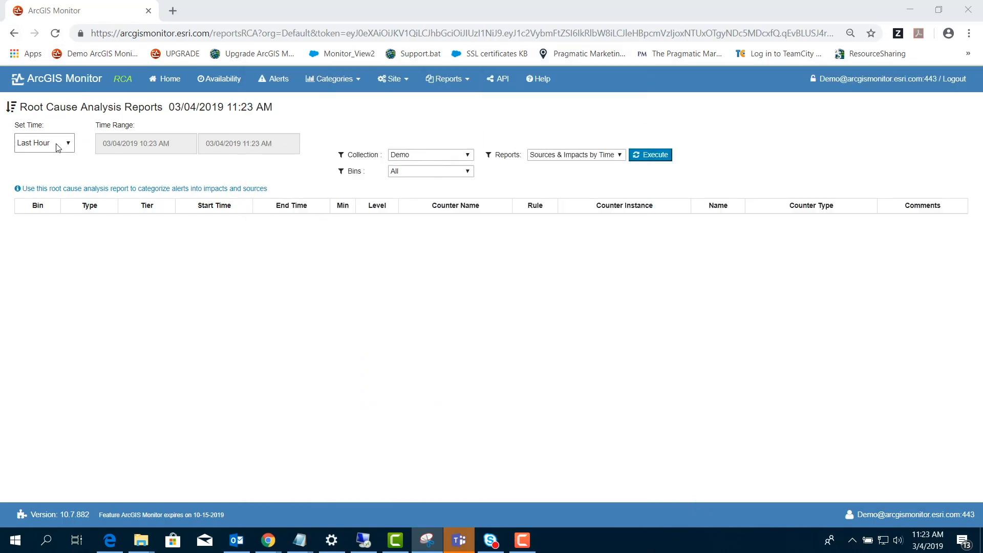
Set the RCA report time range to Yesterday.
click(650, 155)
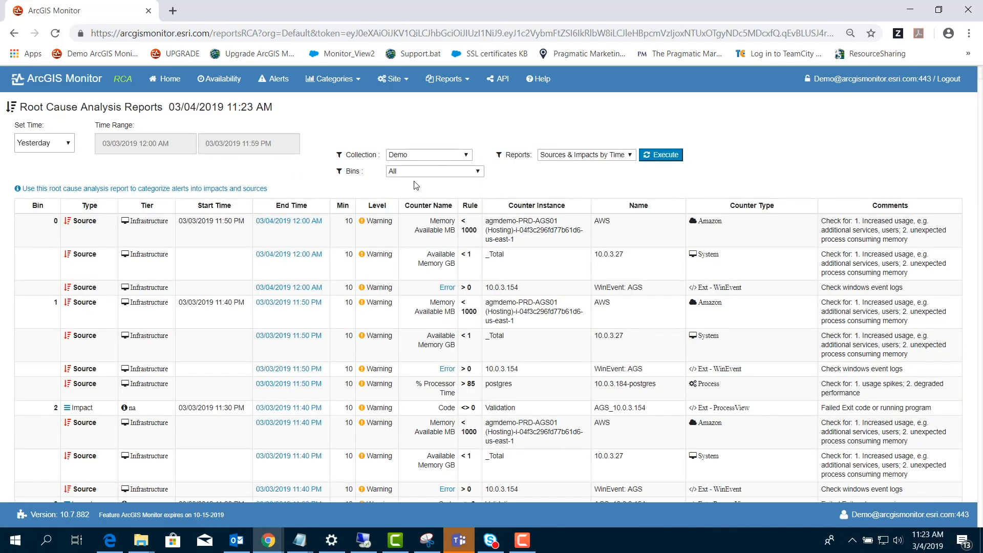
click(433, 171)
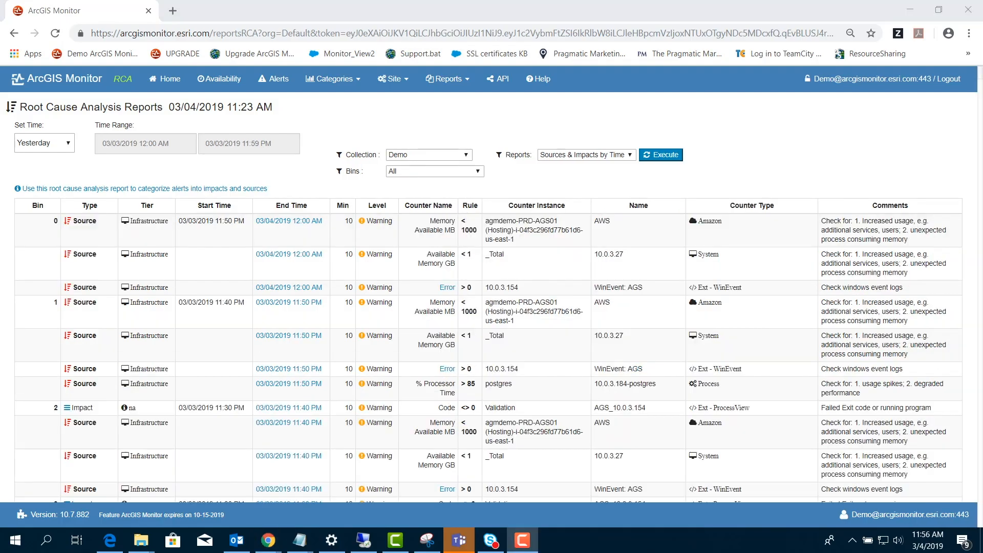
click(44, 143)
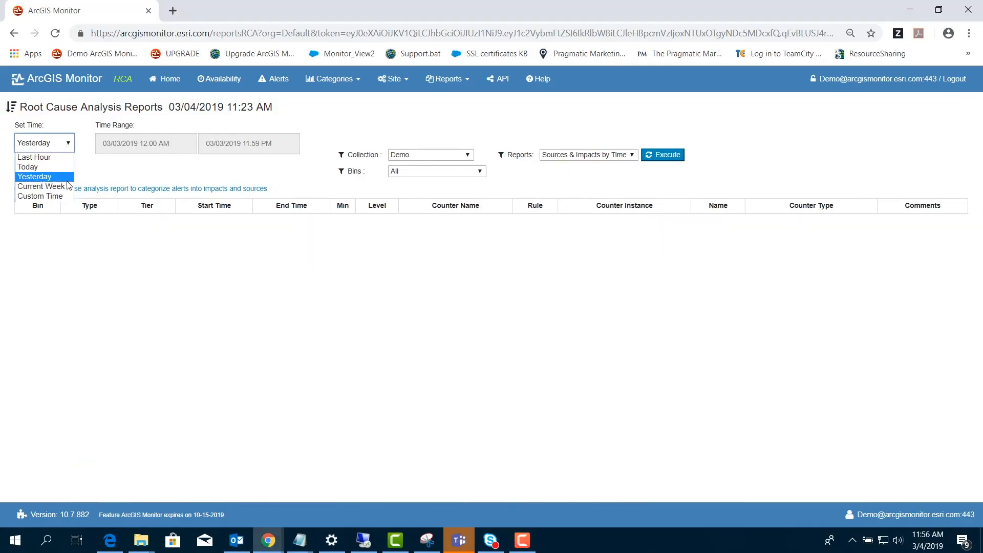
click(661, 155)
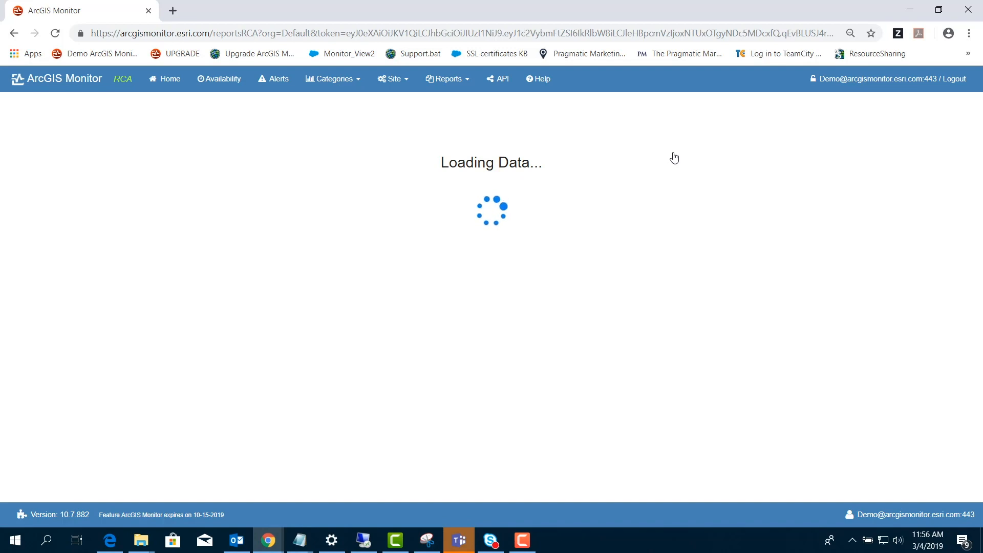
click(659, 155)
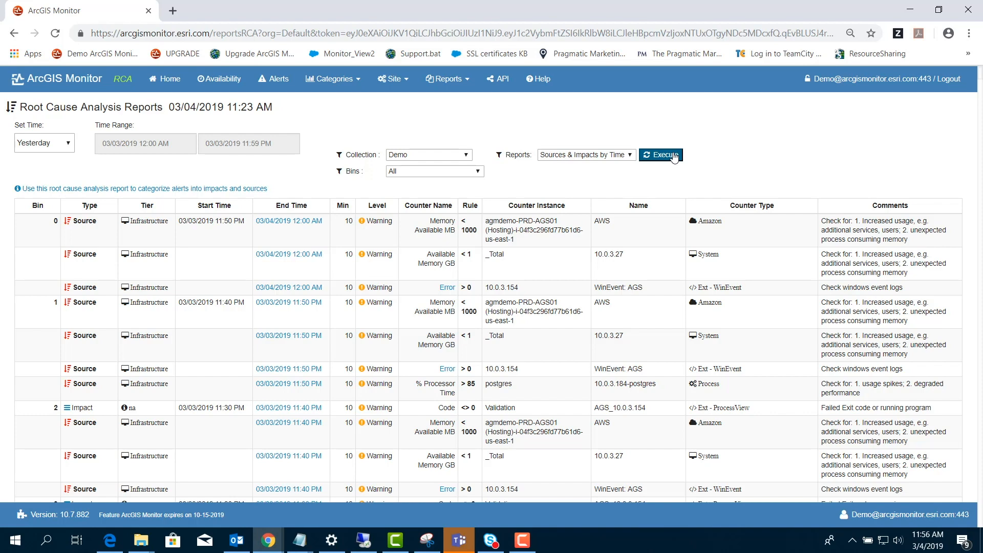
mouse_move(845, 155)
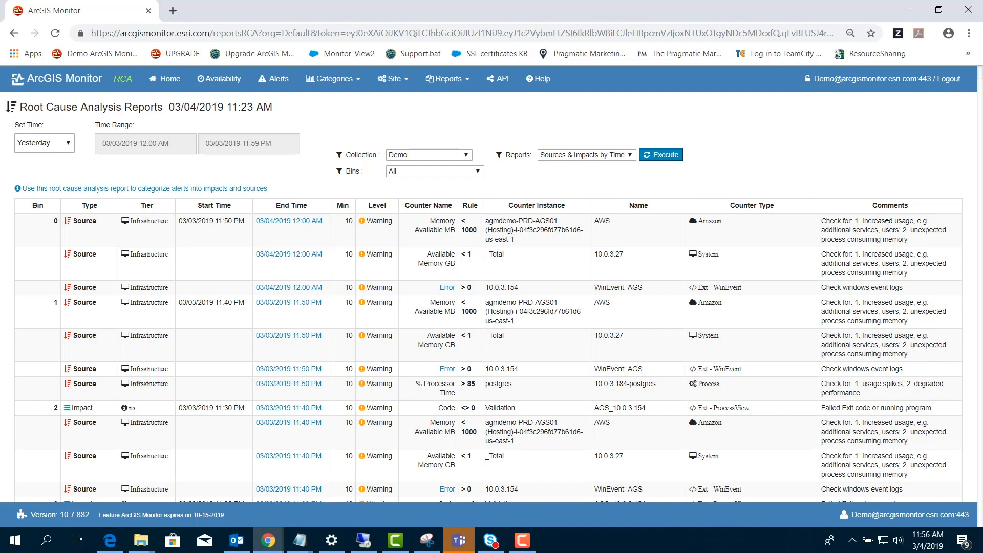
drag(916, 230, 907, 239)
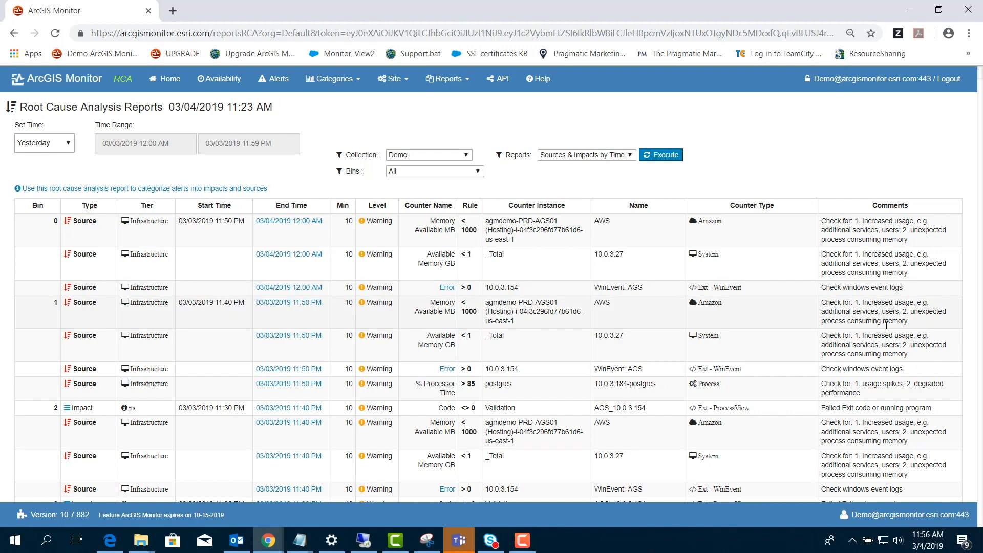
scroll(down, 3)
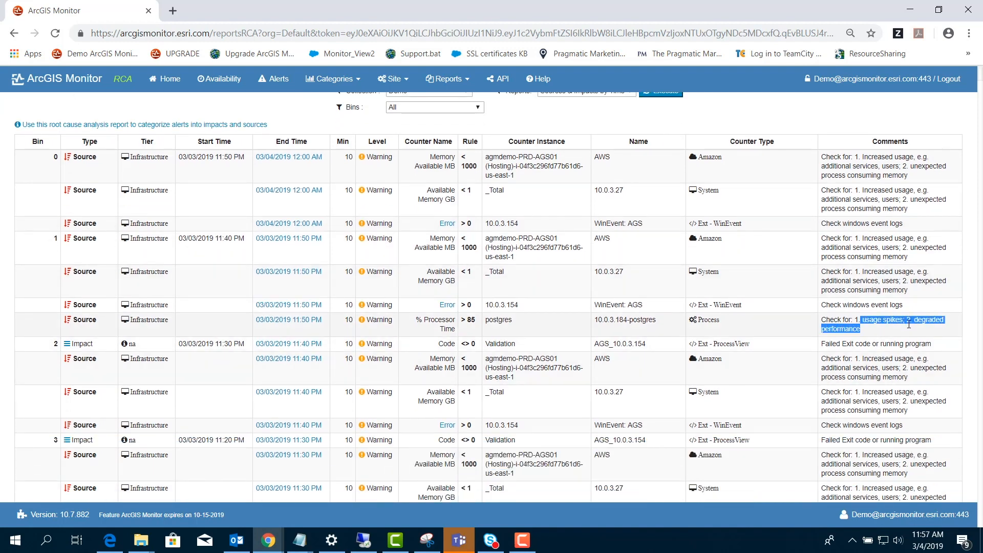
scroll(down, 3)
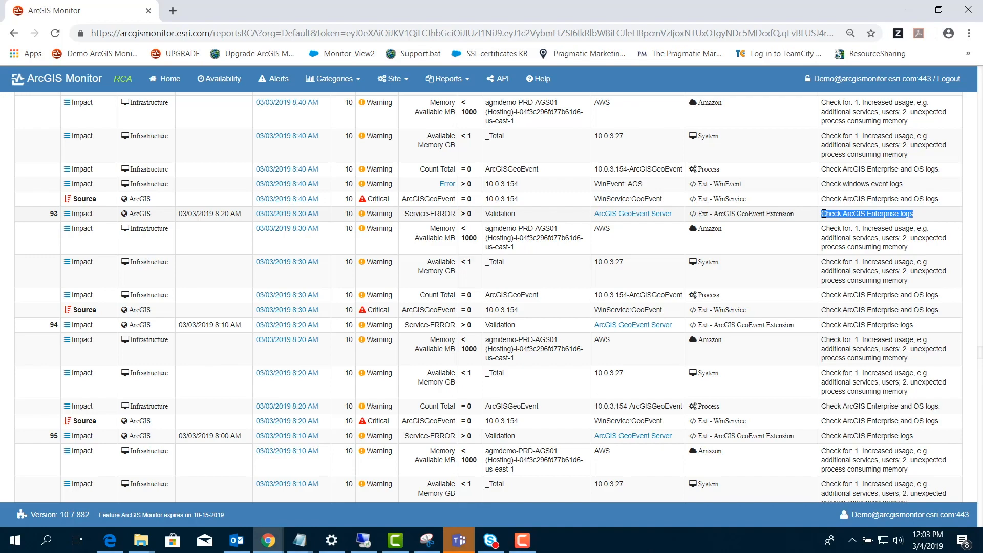
Step to the other 'reboot' match, then search 'database' and select its comment.
scroll(down, 3)
text(reboot)
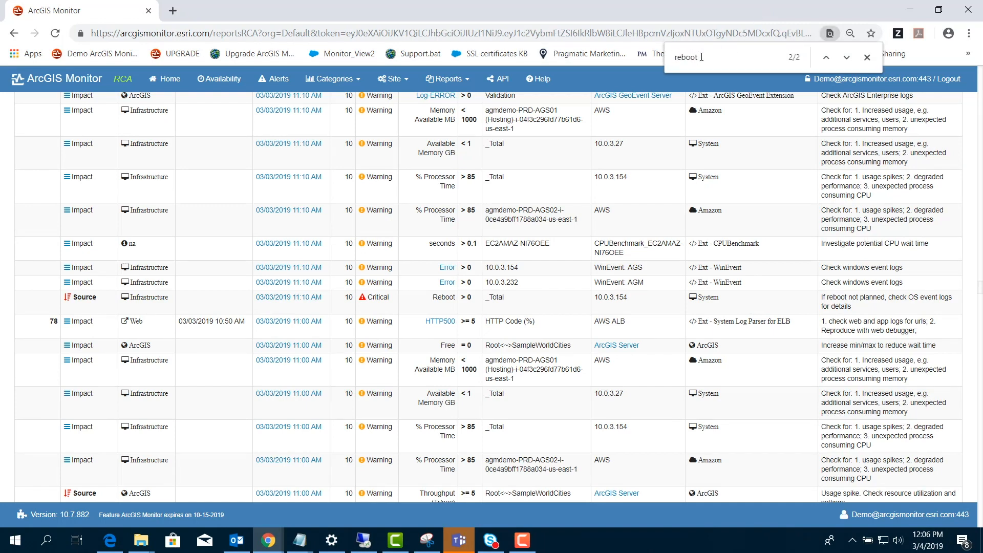
click(826, 57)
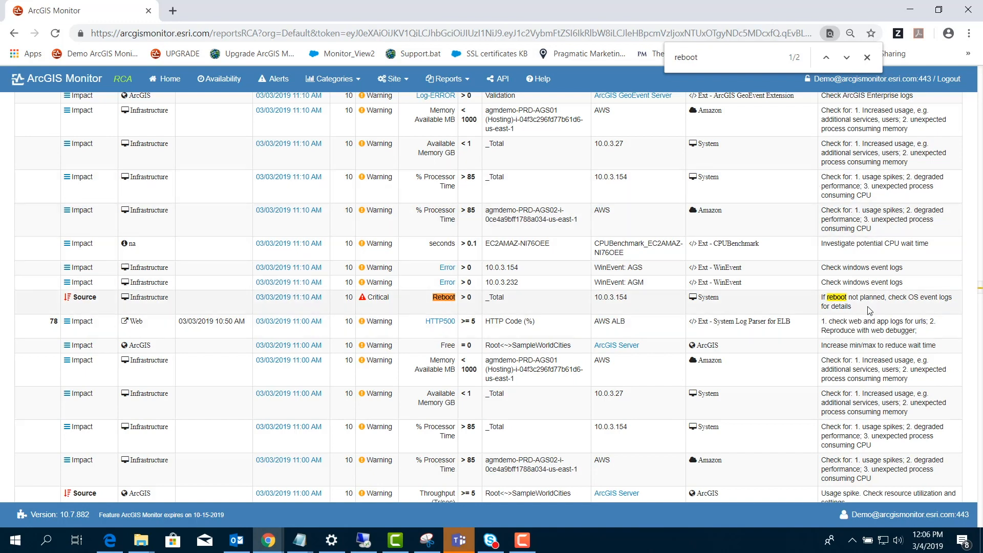
mouse_move(868, 302)
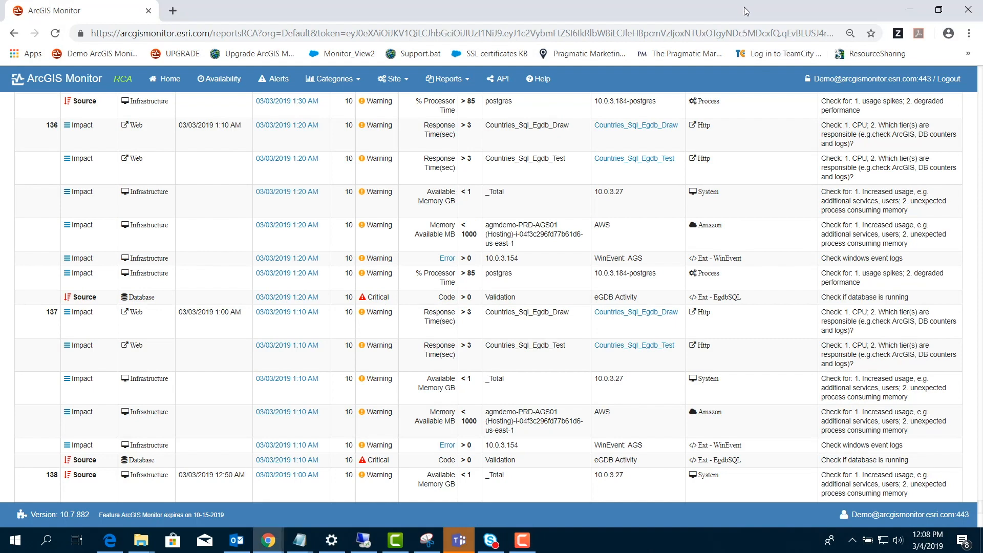
text(database)
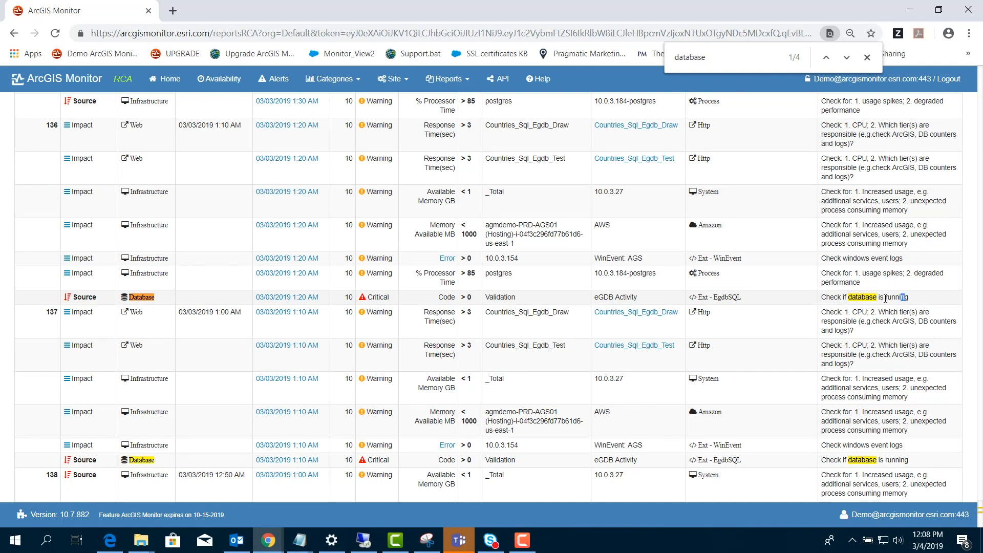
triple_click(864, 297)
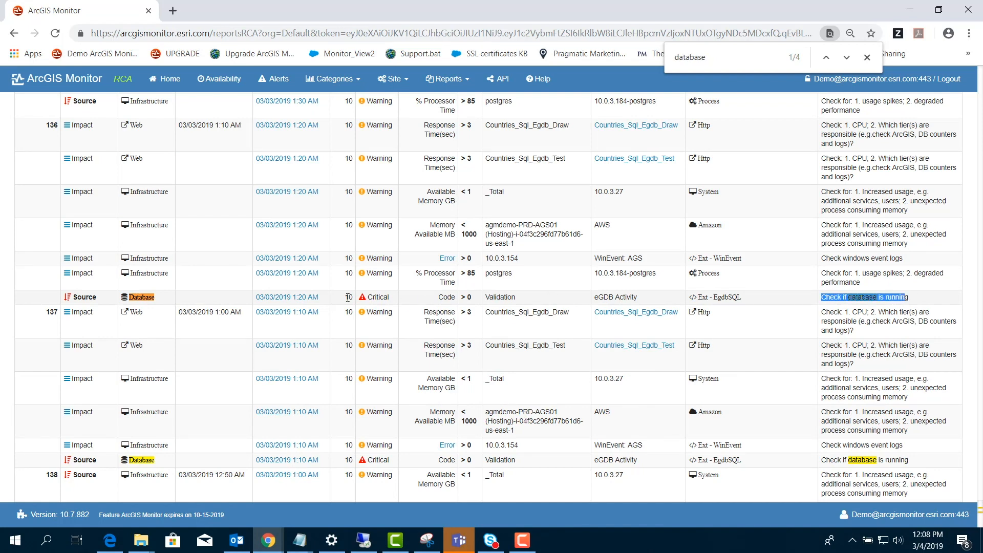